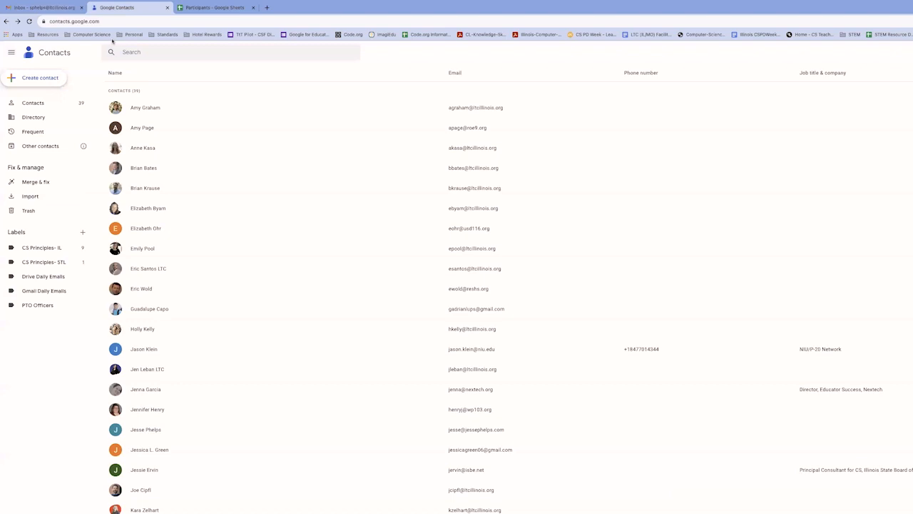
Open the Create contact menu, then switch to the Participants spreadsheet.
{"action": "left_click", "coordinate": [40, 77]}
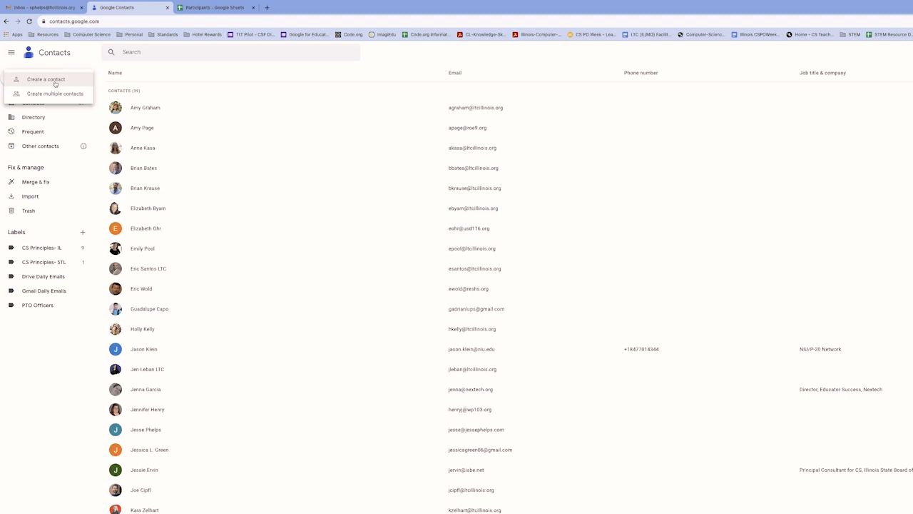
{"action": "mouse_move", "coordinate": [55, 94]}
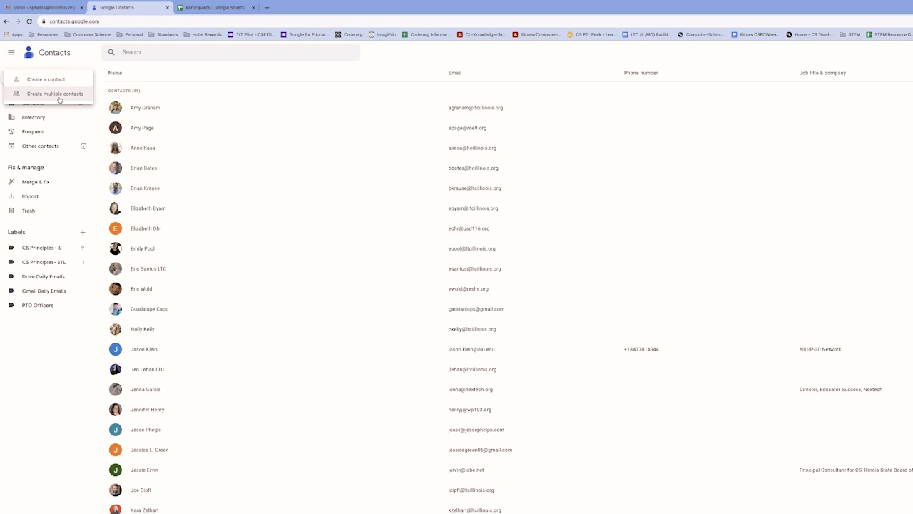
{"action": "left_click", "coordinate": [214, 8]}
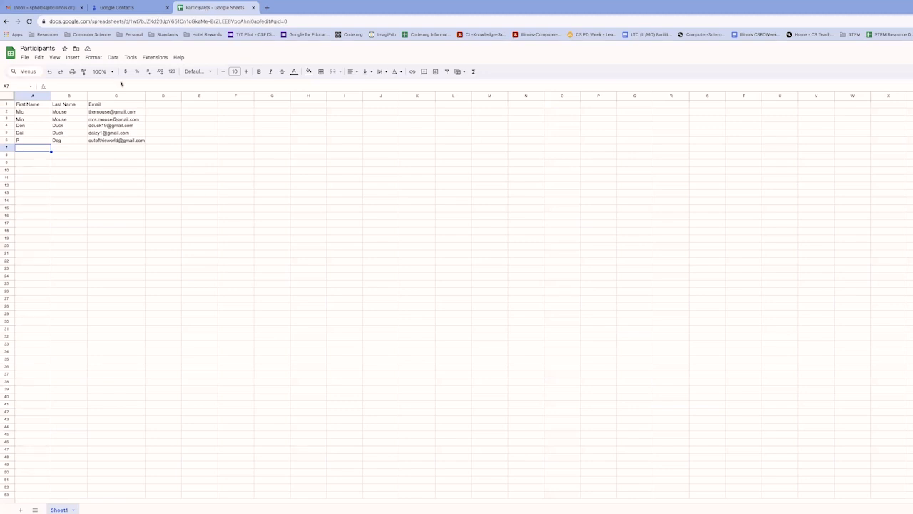
{"action": "mouse_move", "coordinate": [49, 119]}
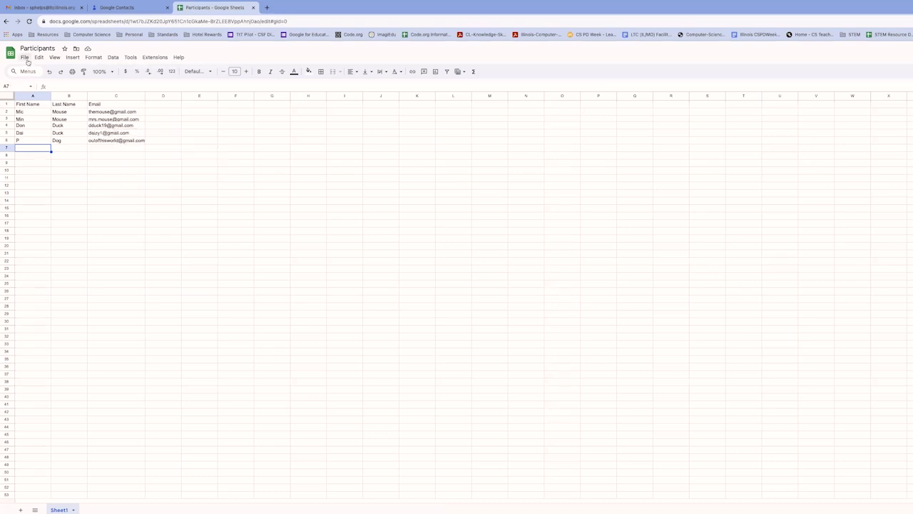
Download the Participants sheet as a CSV file and return to Google Contacts.
{"action": "left_click", "coordinate": [24, 57]}
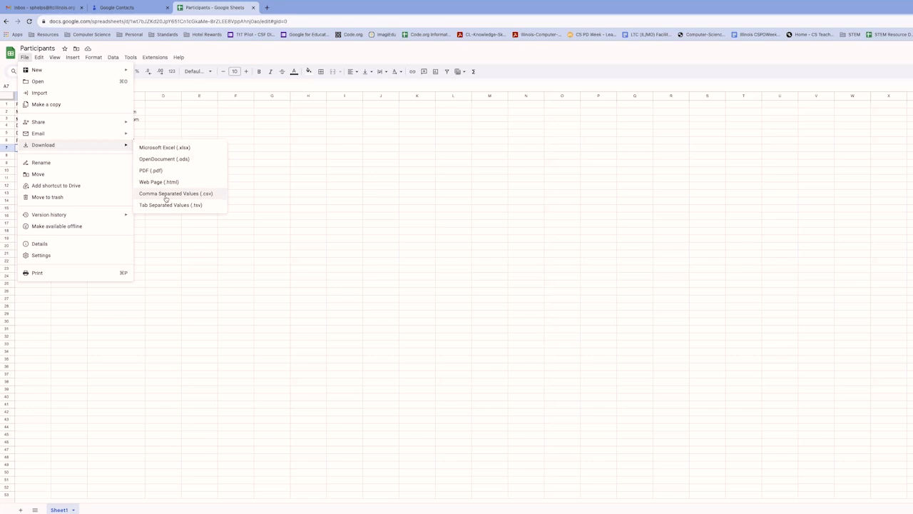
{"action": "left_click", "coordinate": [176, 194]}
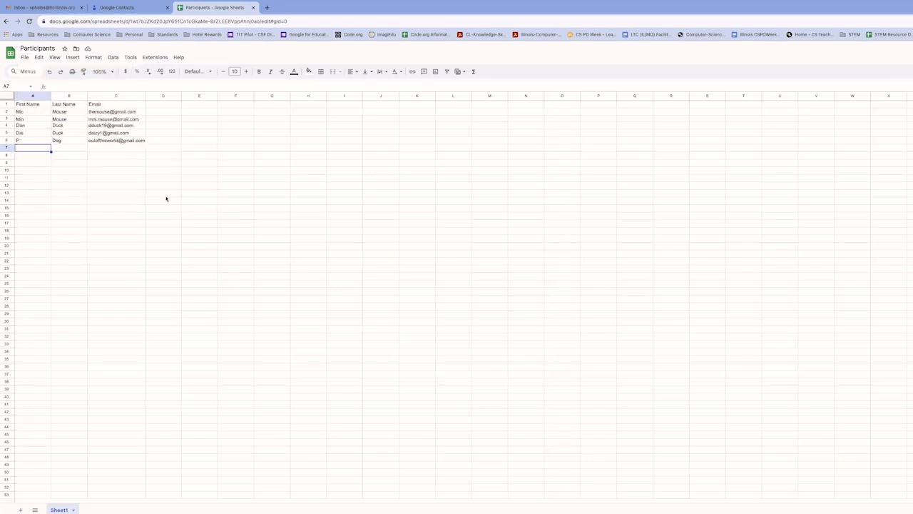
{"action": "mouse_move", "coordinate": [464, 186]}
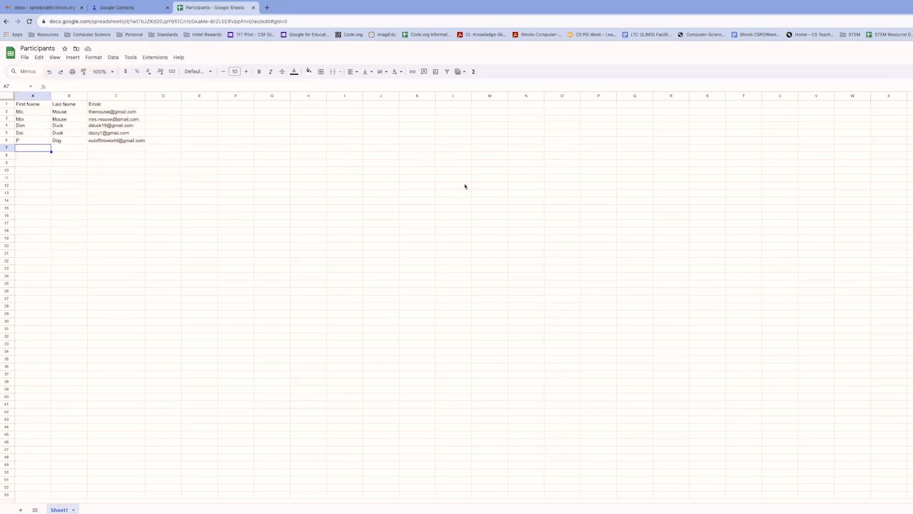
{"action": "mouse_move", "coordinate": [597, 166]}
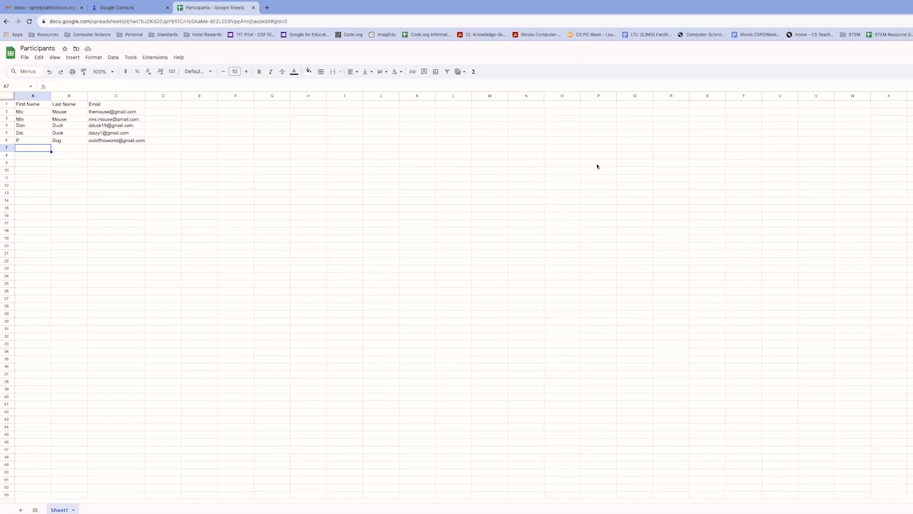
{"action": "mouse_move", "coordinate": [587, 131]}
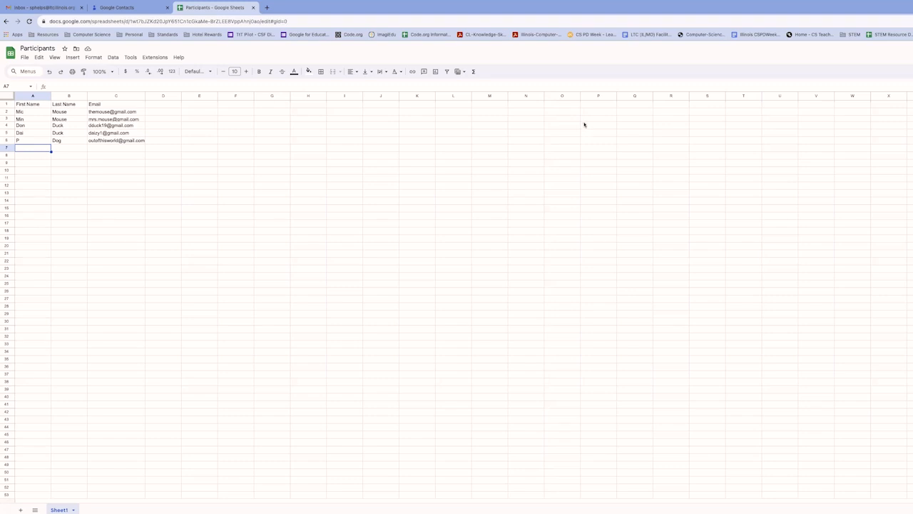
{"action": "mouse_move", "coordinate": [549, 144]}
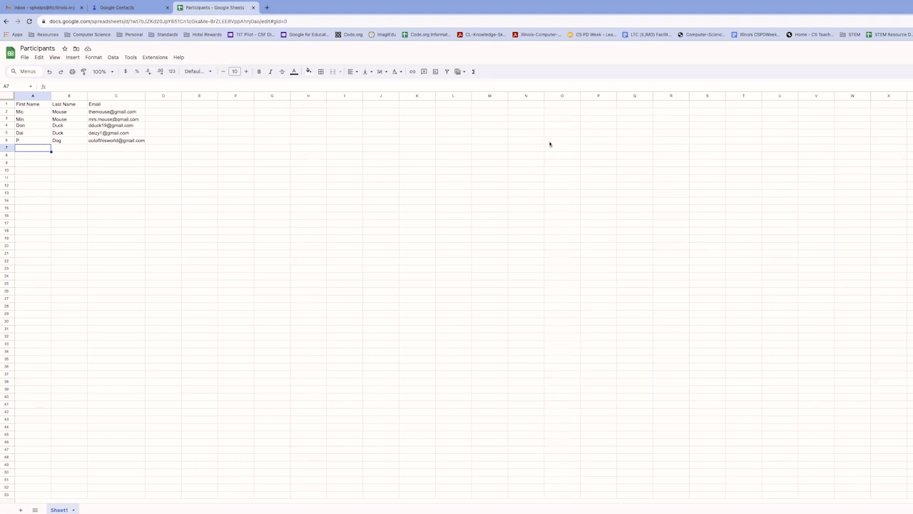
{"action": "mouse_move", "coordinate": [542, 146]}
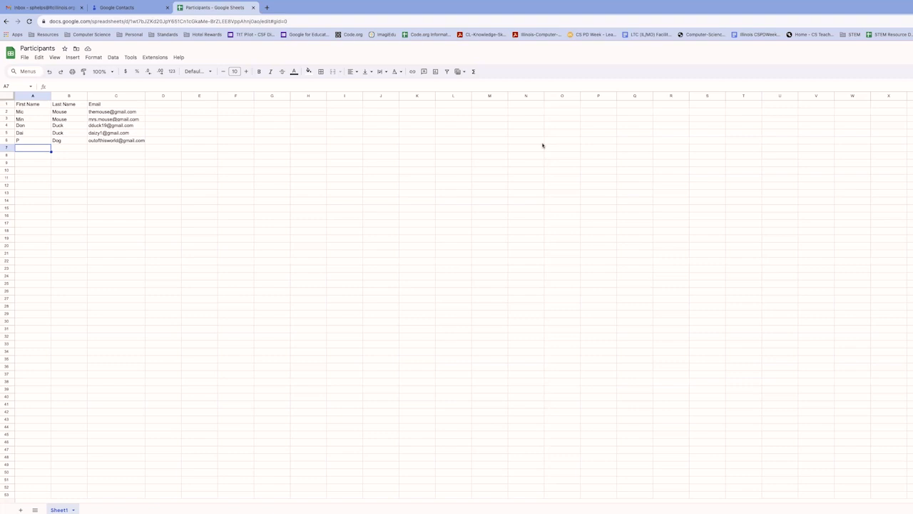
{"action": "mouse_move", "coordinate": [544, 136]}
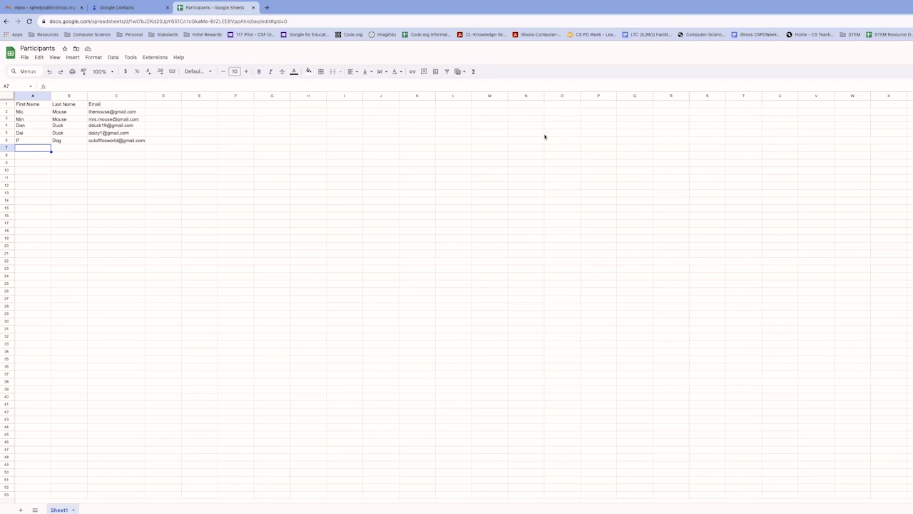
{"action": "mouse_move", "coordinate": [587, 114]}
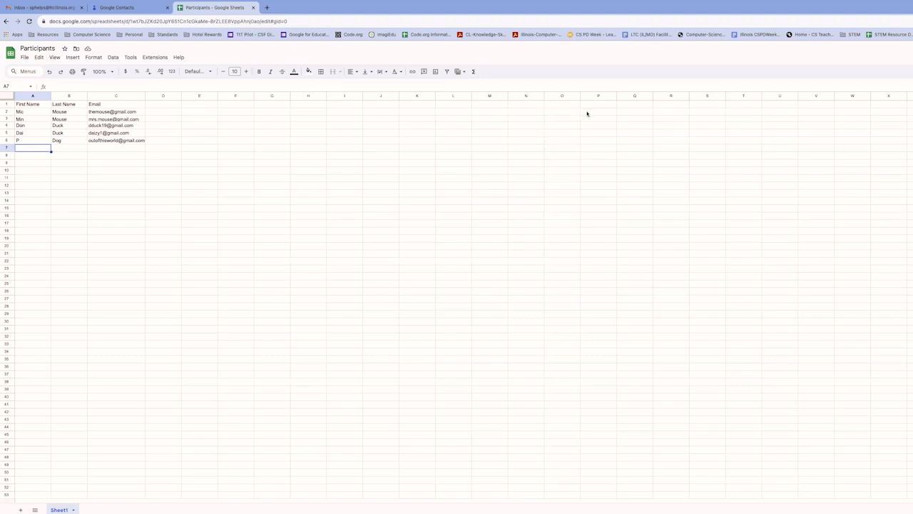
{"action": "mouse_move", "coordinate": [512, 185]}
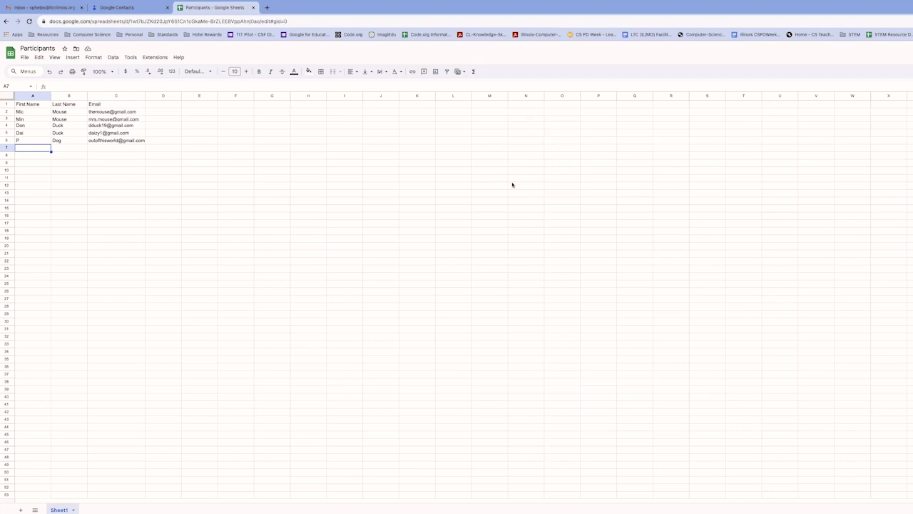
{"action": "left_click", "coordinate": [128, 7]}
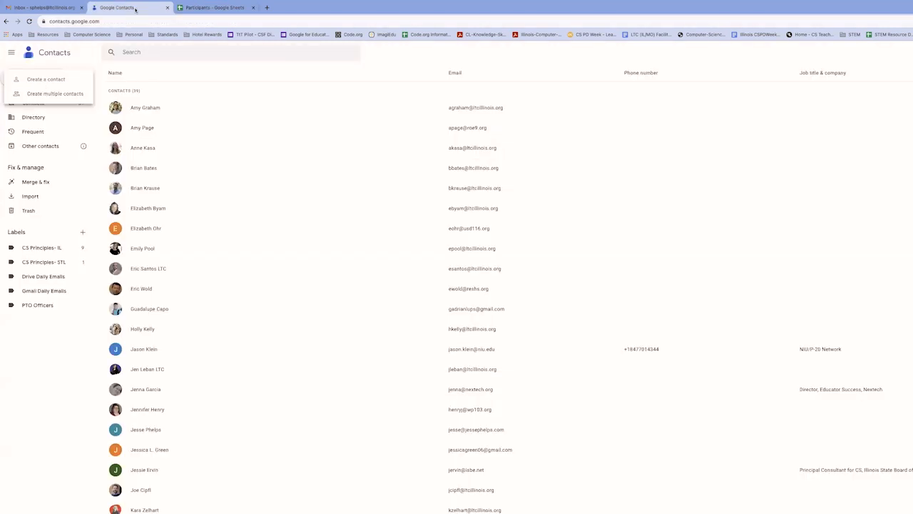
{"action": "mouse_move", "coordinate": [55, 94]}
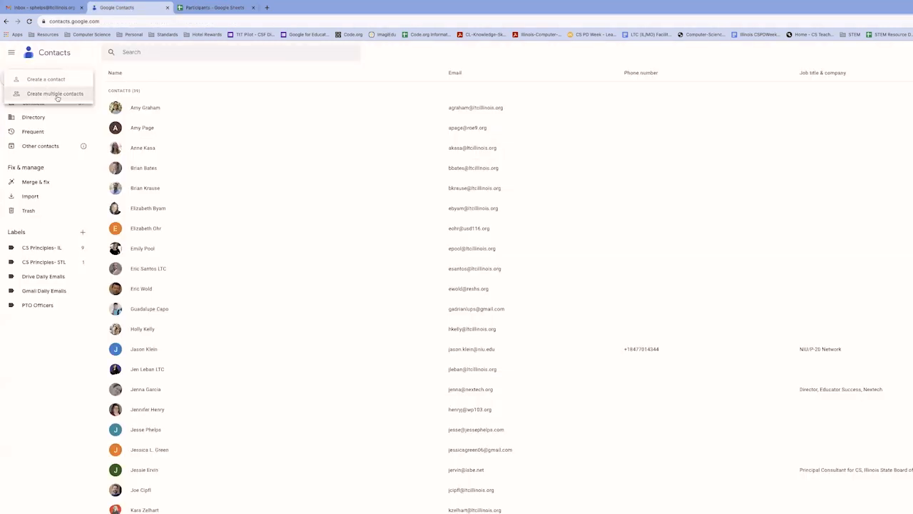
Choose Participants - Sheet1 (1).csv as the file to import into Contacts.
{"action": "left_click", "coordinate": [54, 93]}
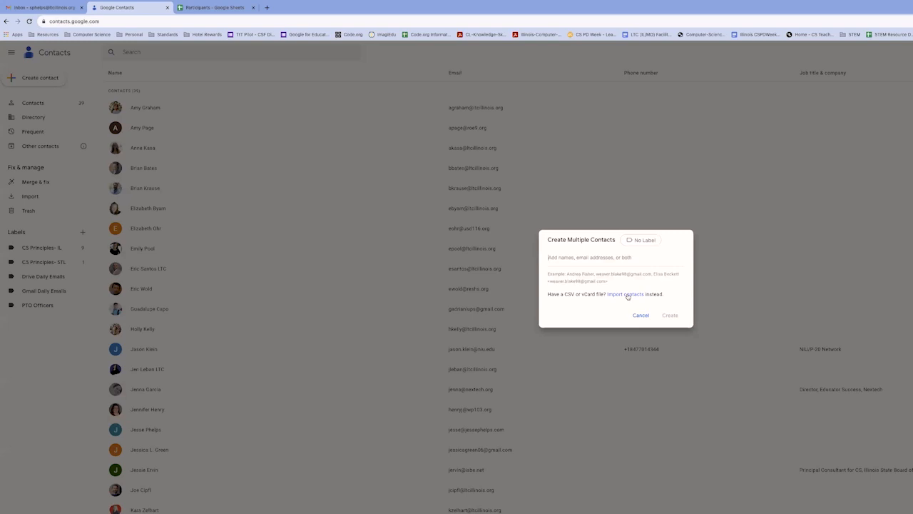
{"action": "mouse_move", "coordinate": [585, 302]}
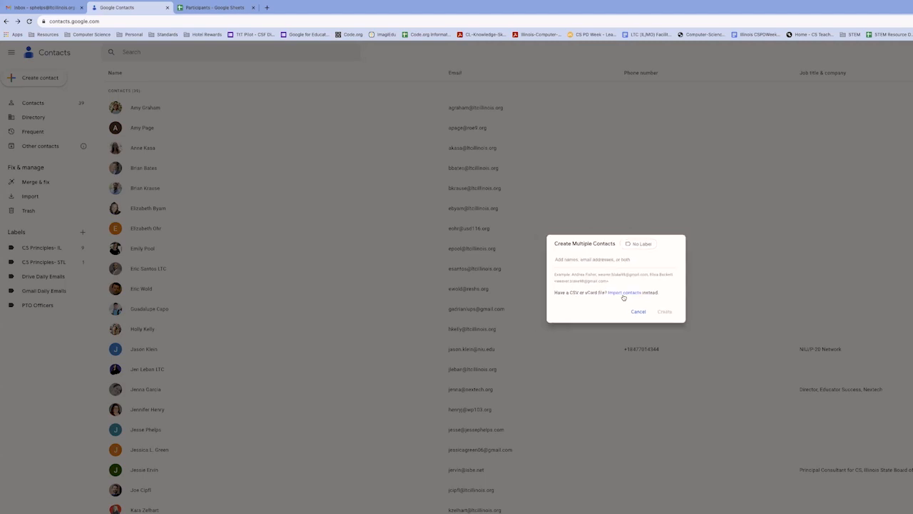
{"action": "left_click", "coordinate": [623, 292]}
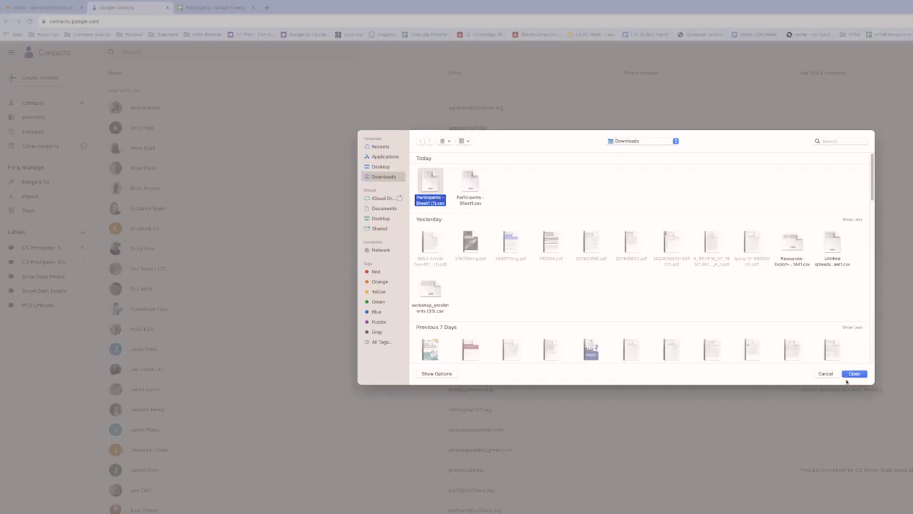
{"action": "left_click", "coordinate": [854, 373]}
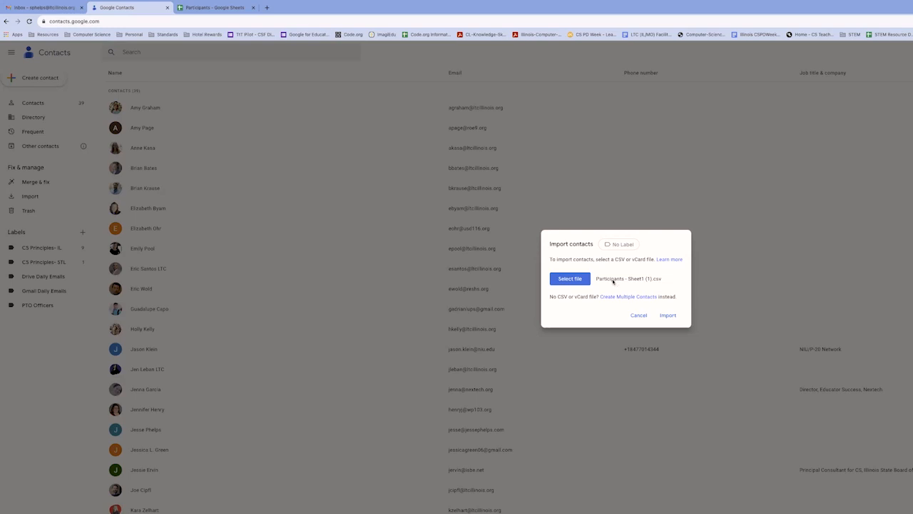
Import the five participants under a newly created Clubhouse label.
{"action": "left_click", "coordinate": [619, 244]}
{"action": "type", "text": "Clubhouse"}
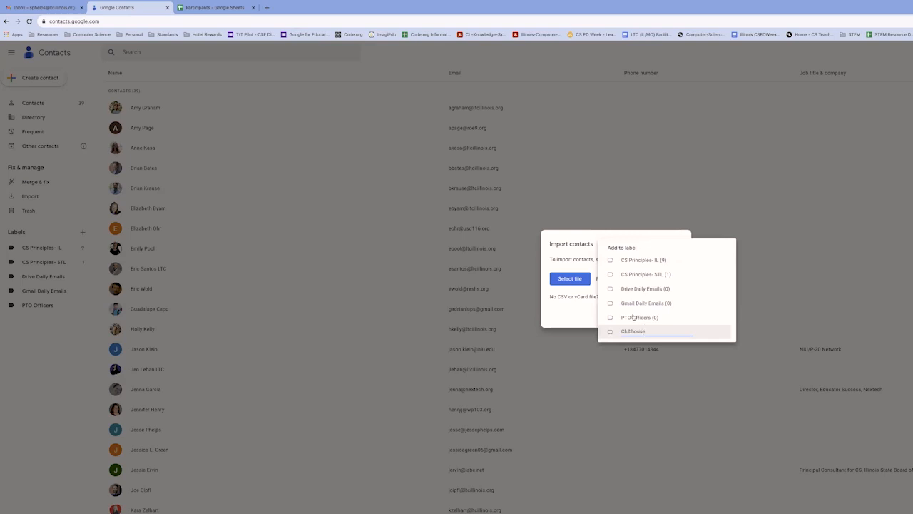
{"action": "left_click", "coordinate": [632, 331]}
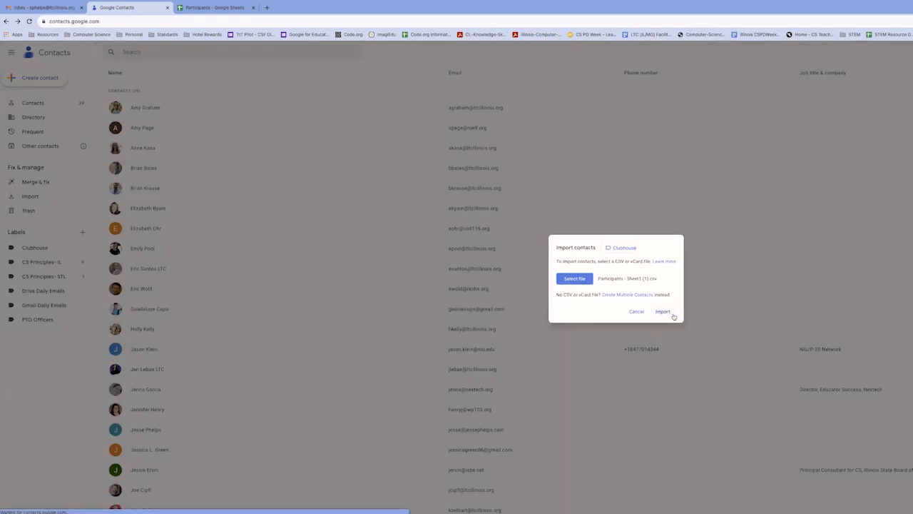
{"action": "left_click", "coordinate": [662, 311]}
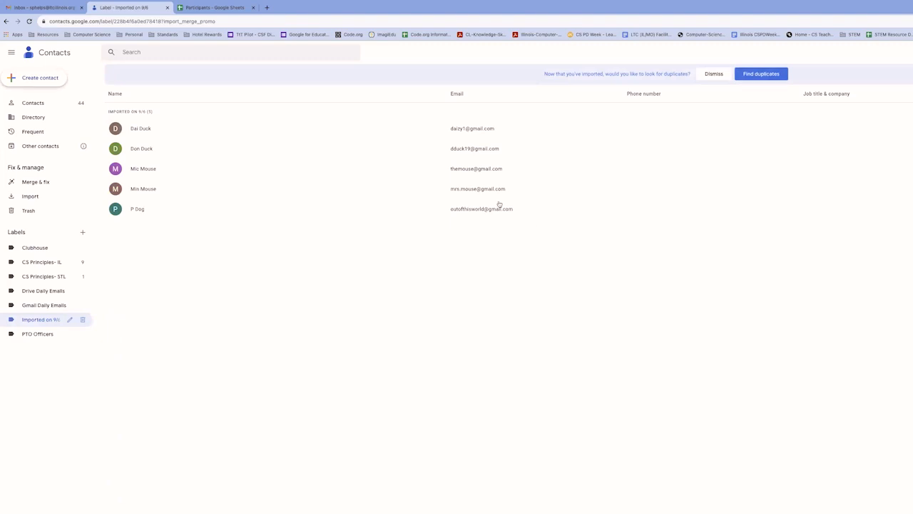
{"action": "mouse_move", "coordinate": [133, 130]}
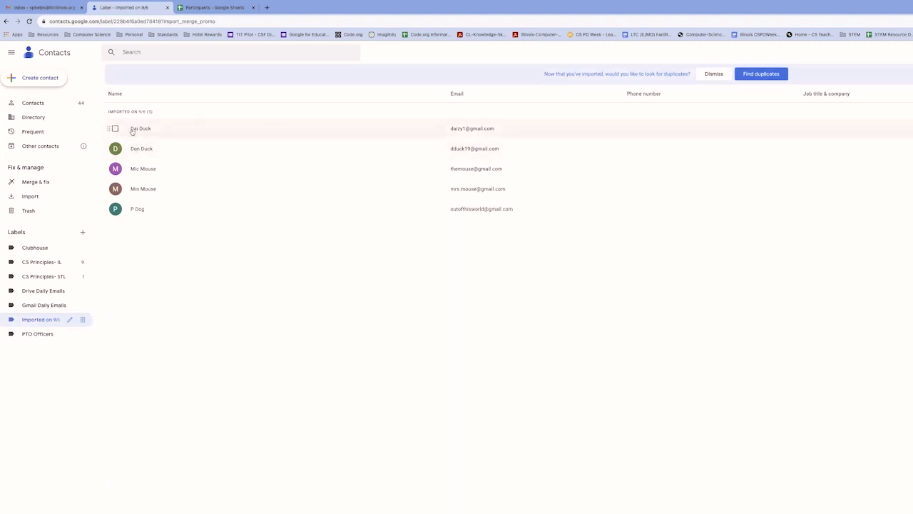
{"action": "left_click", "coordinate": [140, 129]}
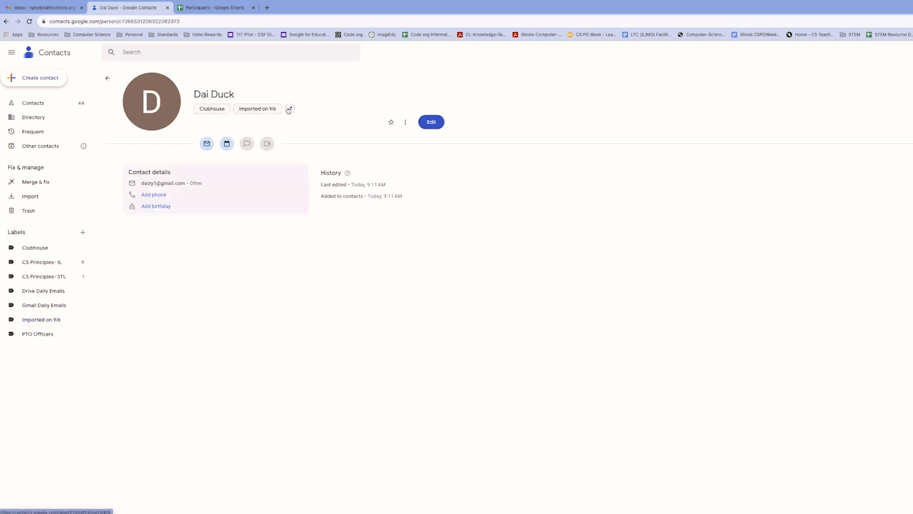
{"action": "mouse_move", "coordinate": [289, 109]}
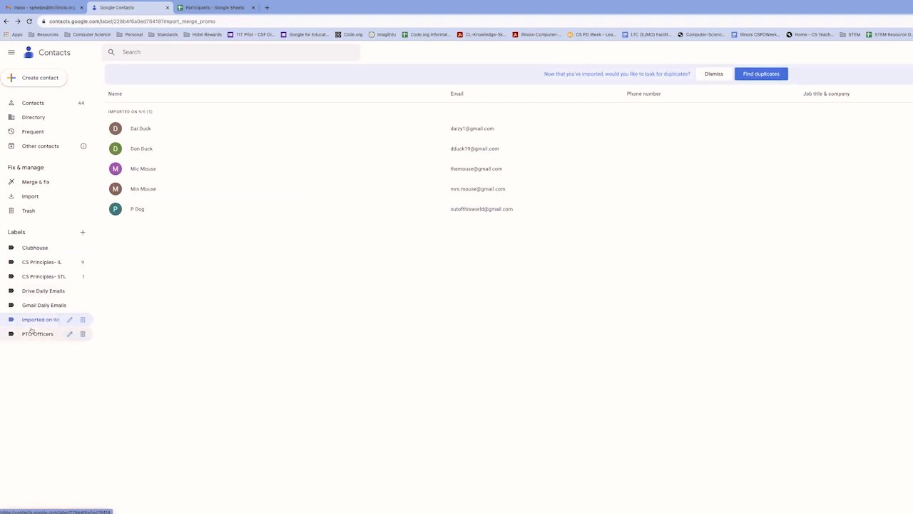
{"action": "mouse_move", "coordinate": [50, 338]}
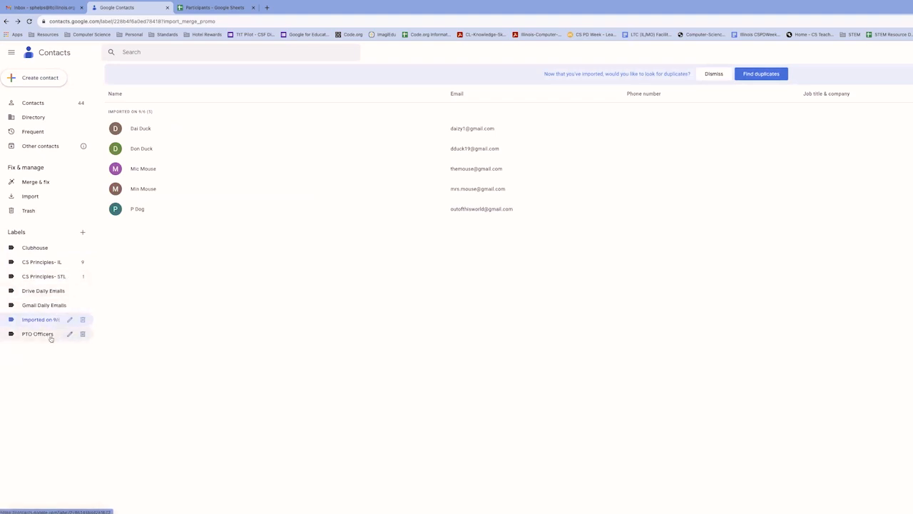
{"action": "mouse_move", "coordinate": [34, 247]}
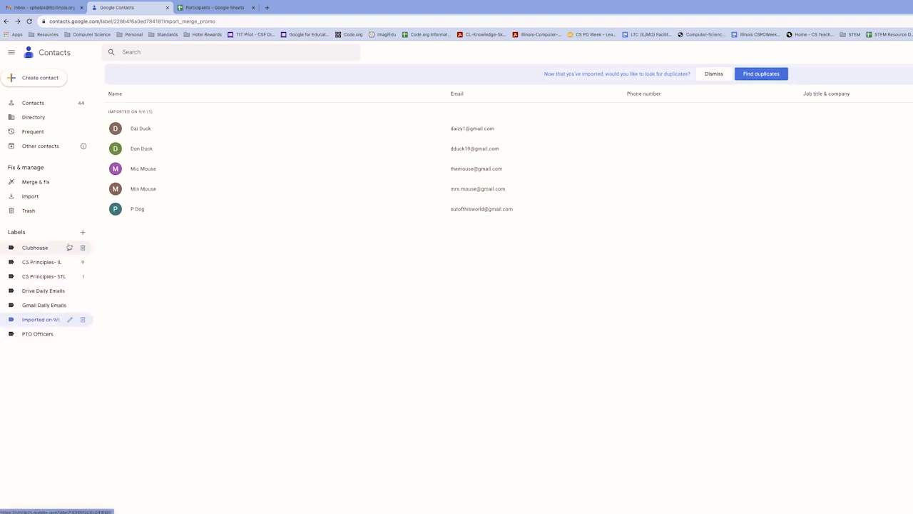
{"action": "mouse_move", "coordinate": [179, 234]}
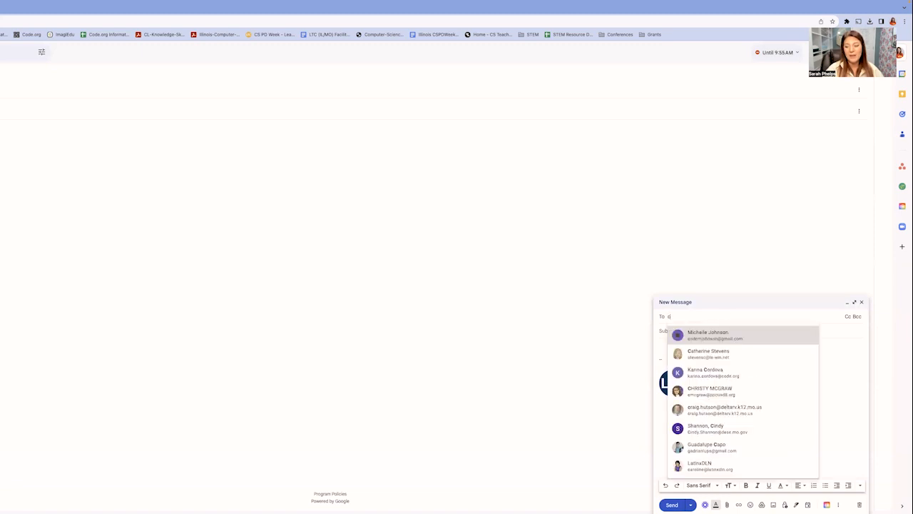
Type 'clubhouse' in the To field and pick the Clubhouse (5 members) group.
{"action": "type", "text": "lubho"}
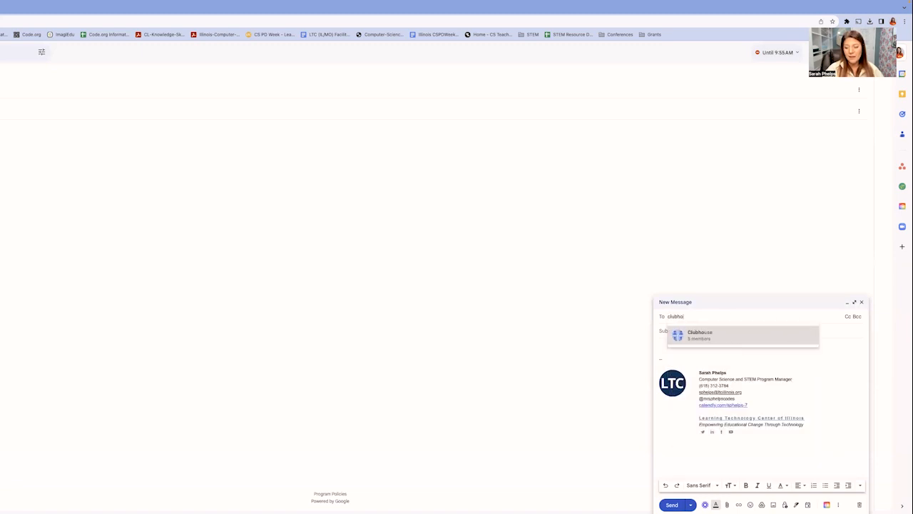
{"action": "type", "text": "u"}
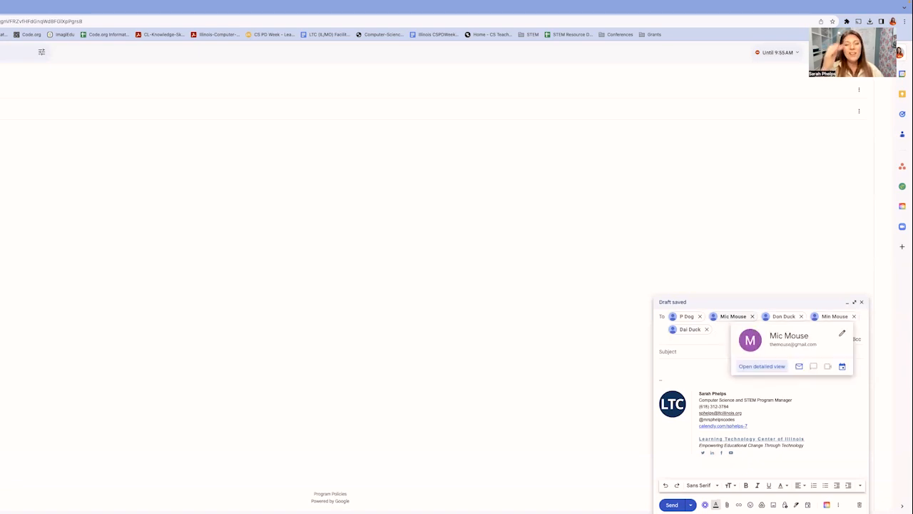
{"action": "mouse_move", "coordinate": [653, 318]}
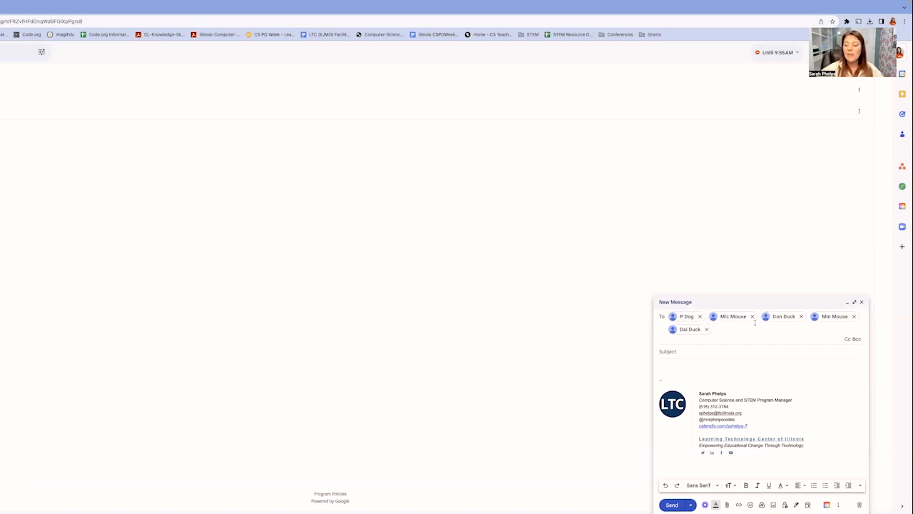
{"action": "left_click", "coordinate": [699, 316]}
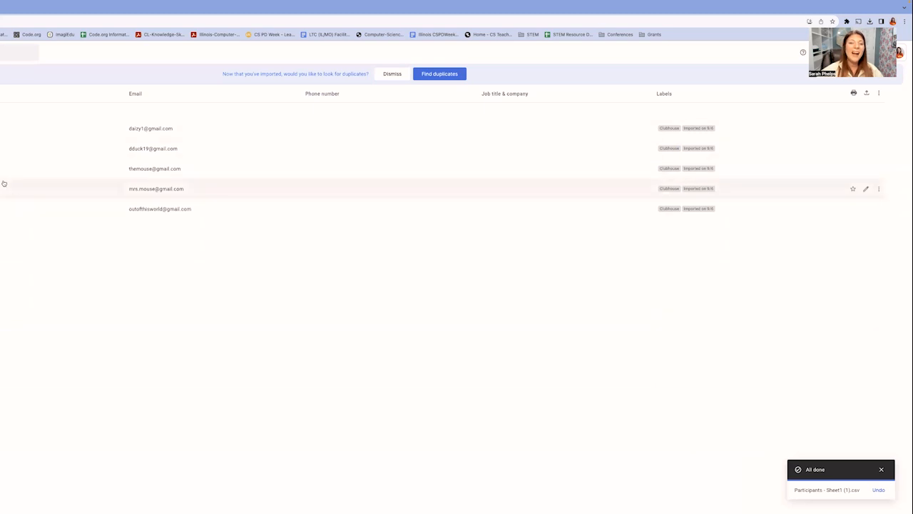
{"action": "mouse_move", "coordinate": [50, 222]}
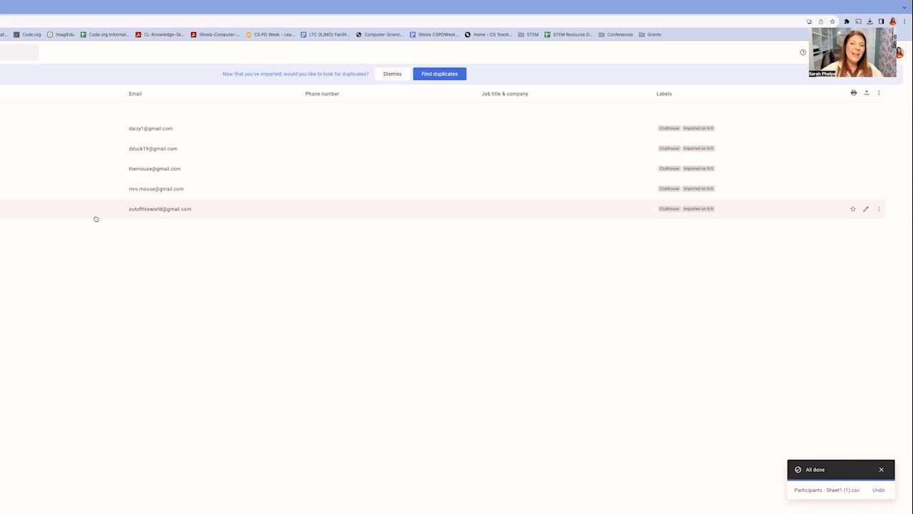
{"action": "mouse_move", "coordinate": [107, 221]}
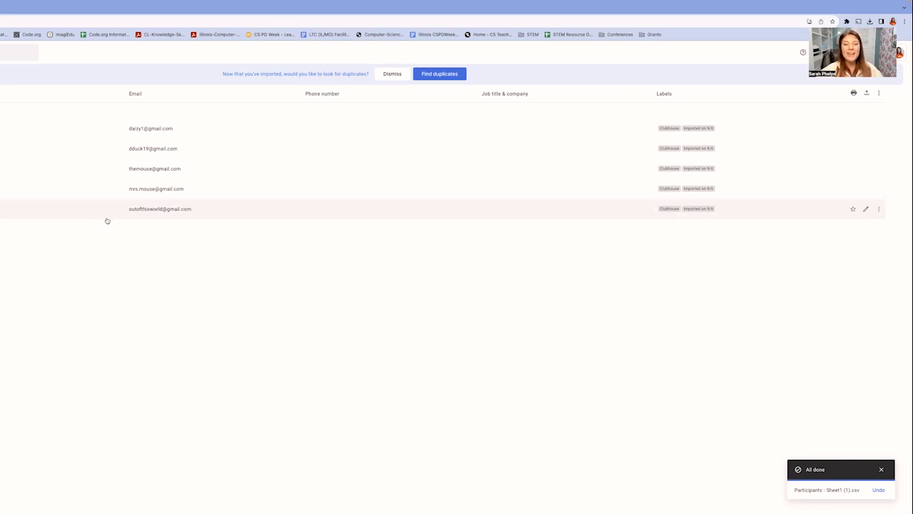
{"action": "mouse_move", "coordinate": [100, 287]}
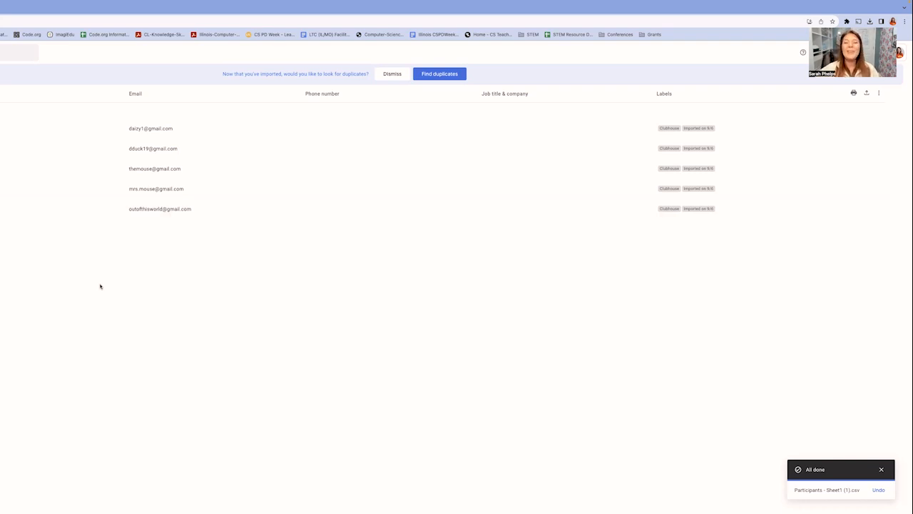
{"action": "mouse_move", "coordinate": [139, 277]}
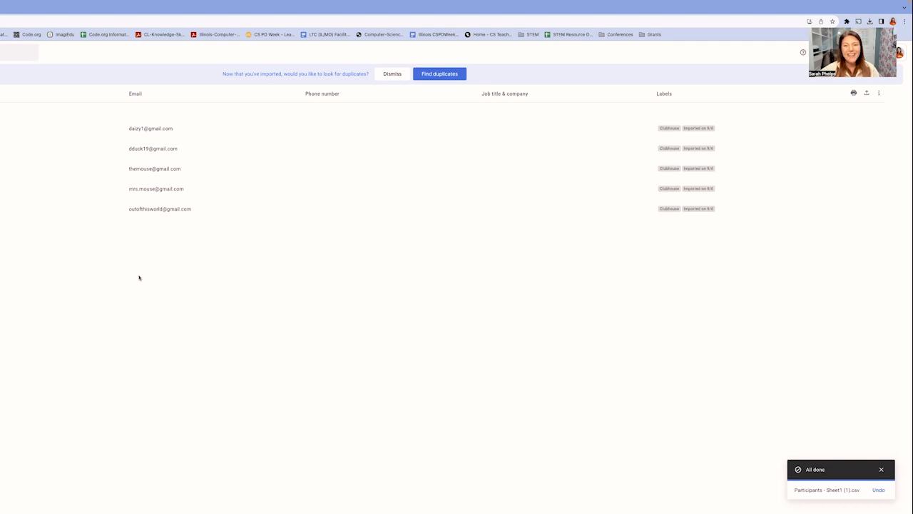